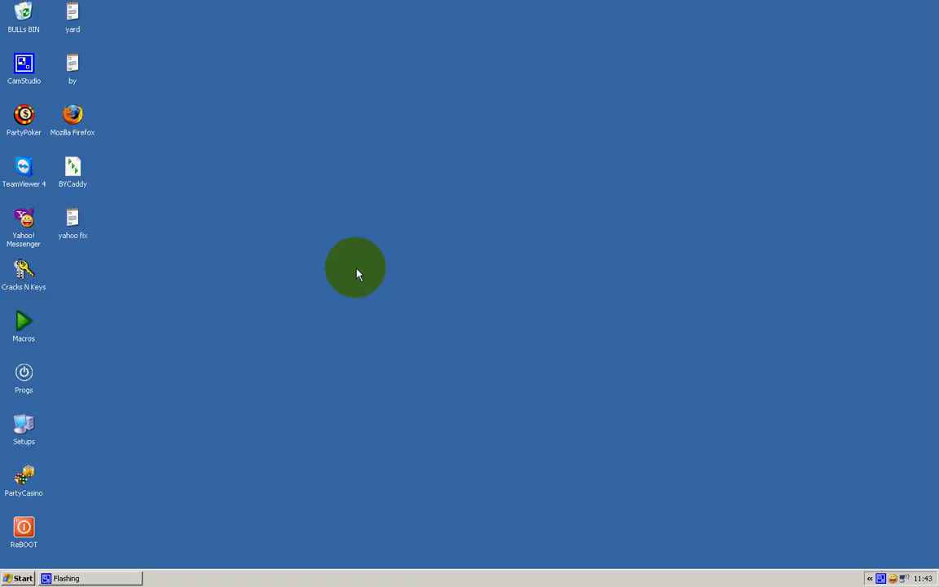
Step: Bring up the desktop's right-click menu with its New submenu showing
{"action": "right_click", "coordinate": [356, 269]}
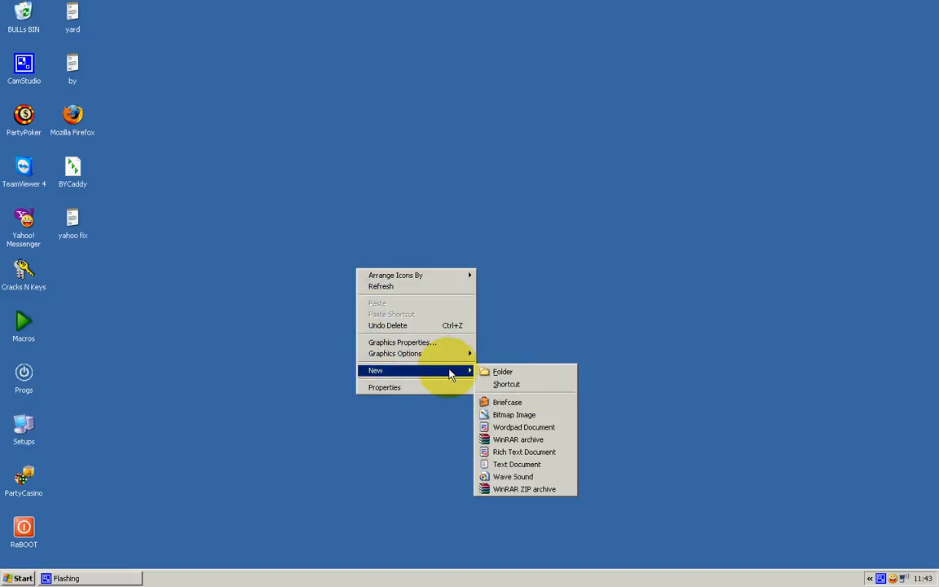
Step: Create a new desktop folder with a blank name and reach its Customize properties
{"action": "left_click", "coordinate": [503, 371]}
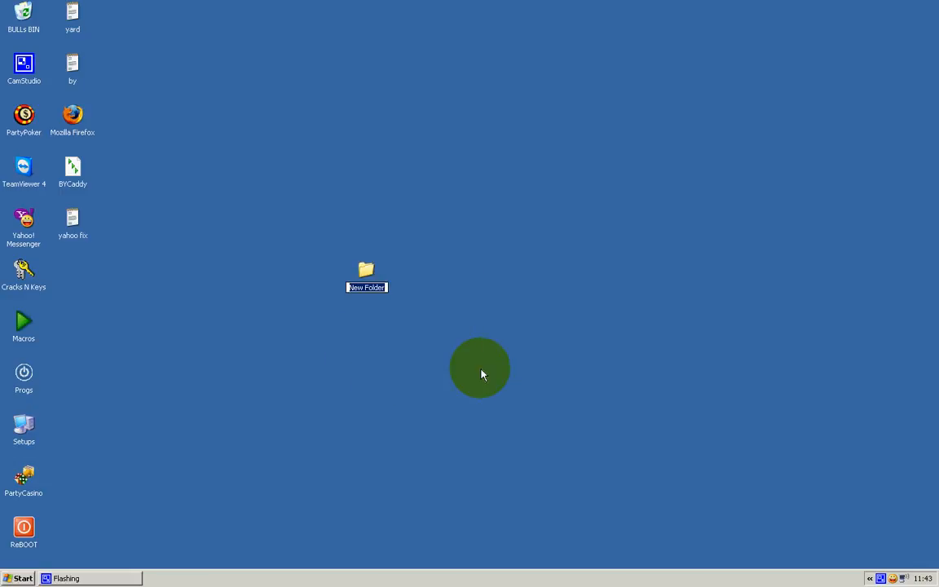
{"action": "mouse_move", "coordinate": [372, 286]}
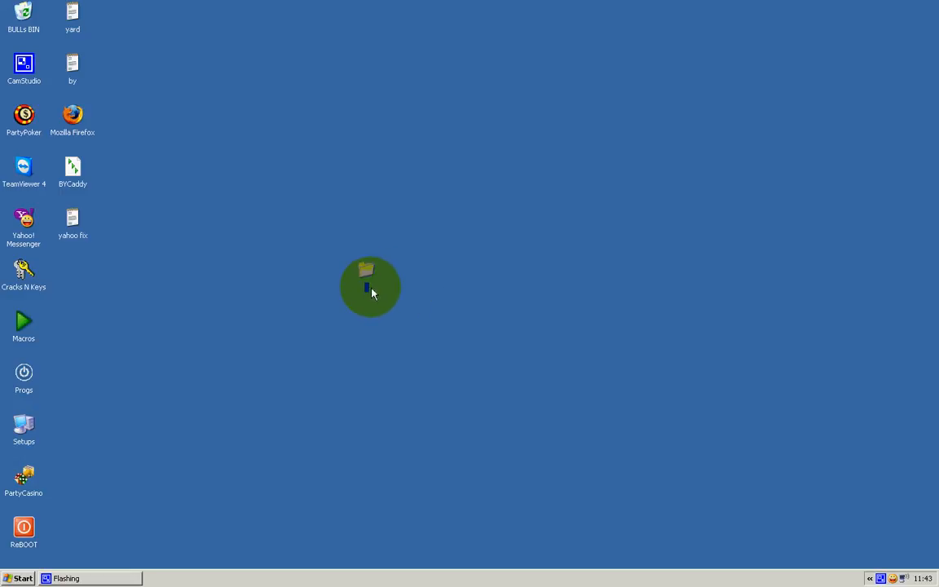
{"action": "mouse_move", "coordinate": [367, 273]}
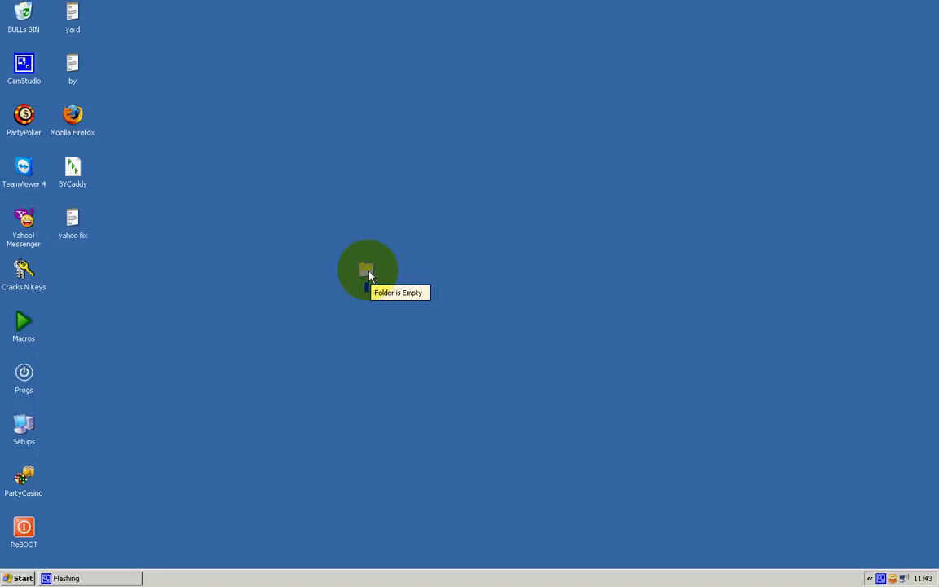
{"action": "right_click", "coordinate": [367, 270]}
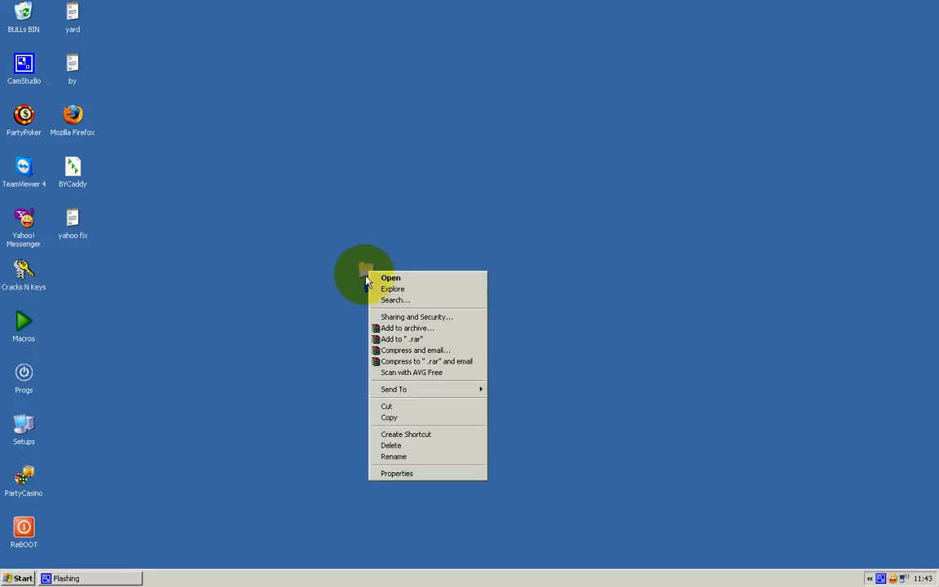
{"action": "left_click", "coordinate": [397, 474]}
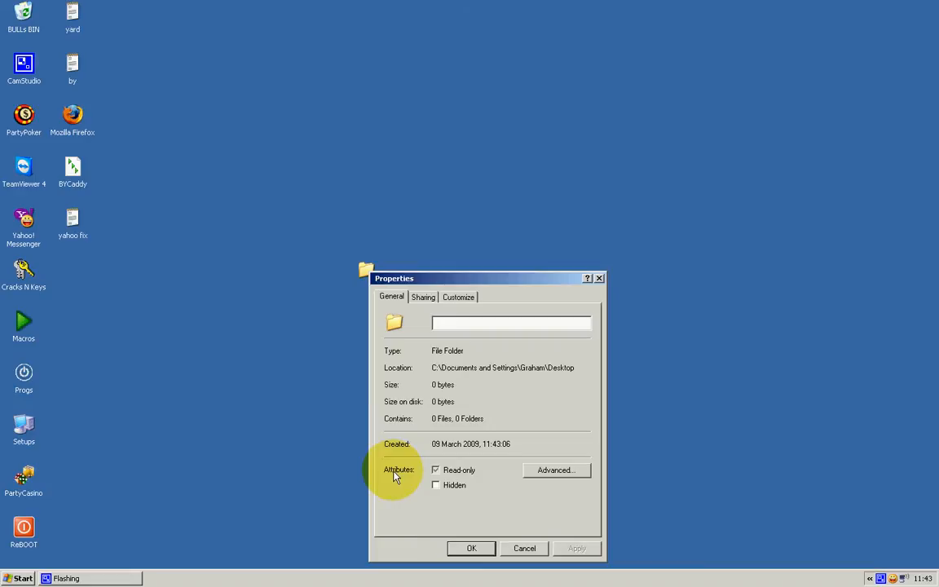
{"action": "left_click", "coordinate": [458, 296]}
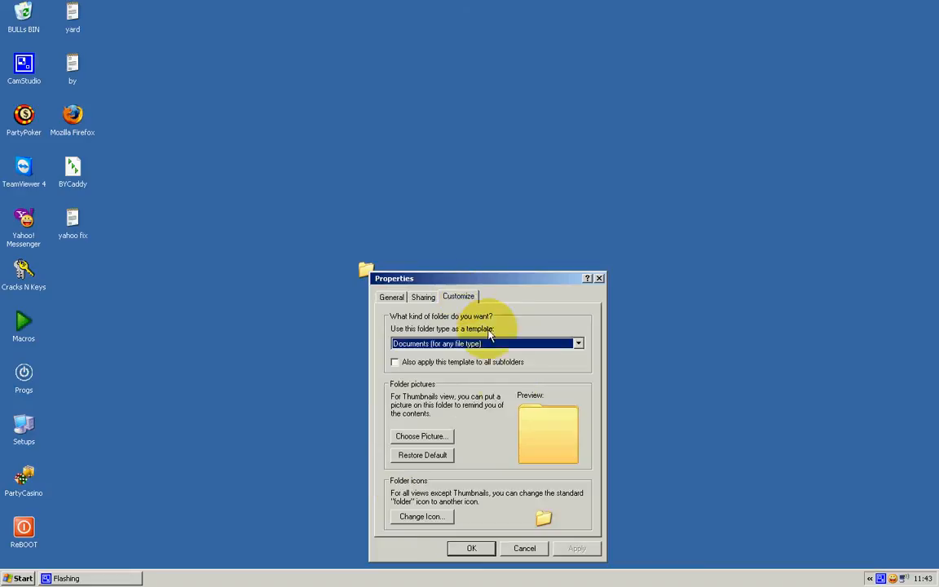
Step: Choose the blank, empty icon from the folder icon list and confirm it
{"action": "left_click", "coordinate": [420, 516]}
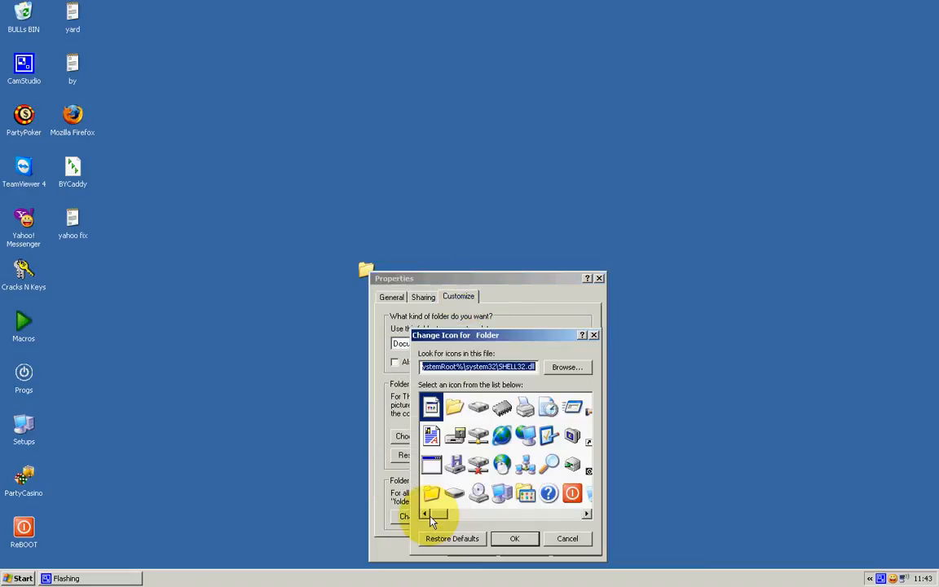
{"action": "left_click", "coordinate": [586, 514]}
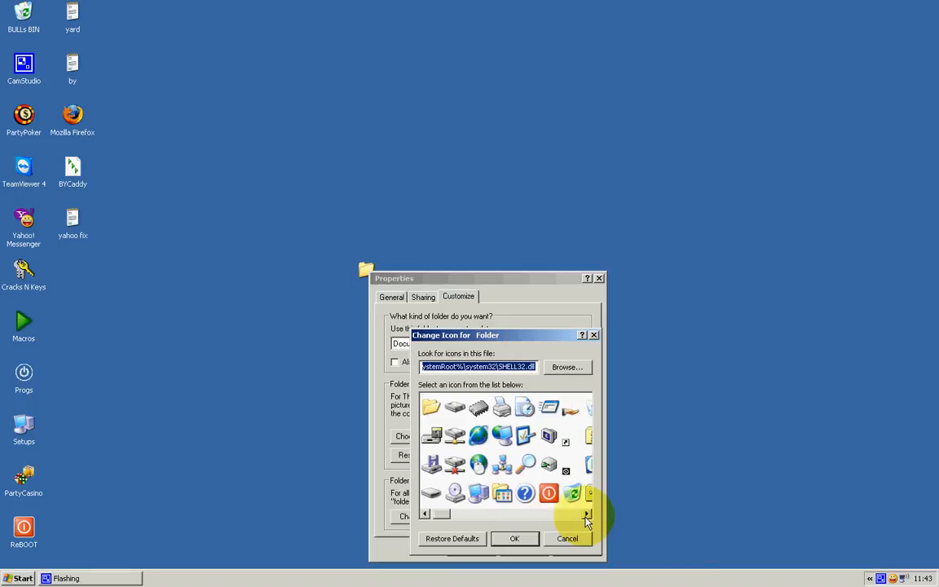
{"action": "left_click", "coordinate": [586, 514]}
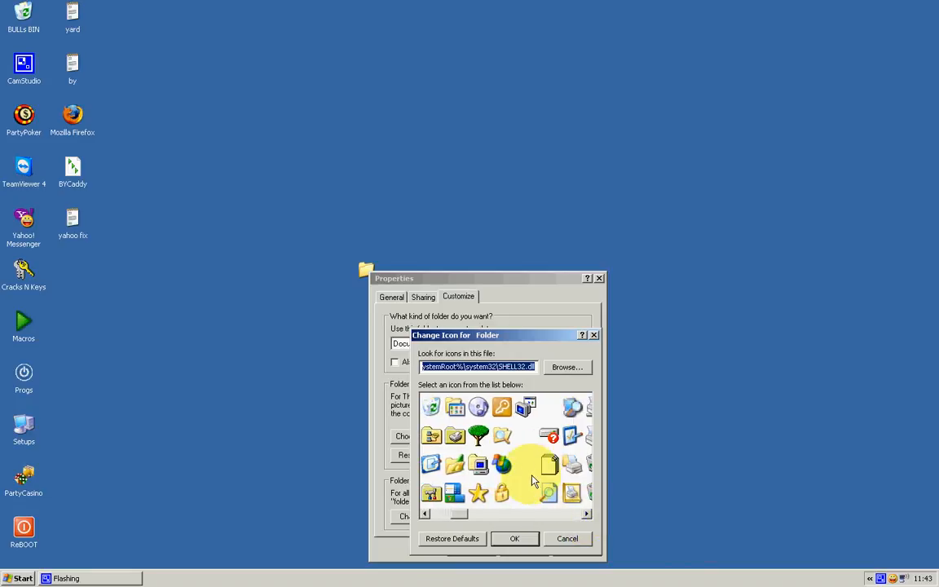
{"action": "left_click", "coordinate": [525, 465]}
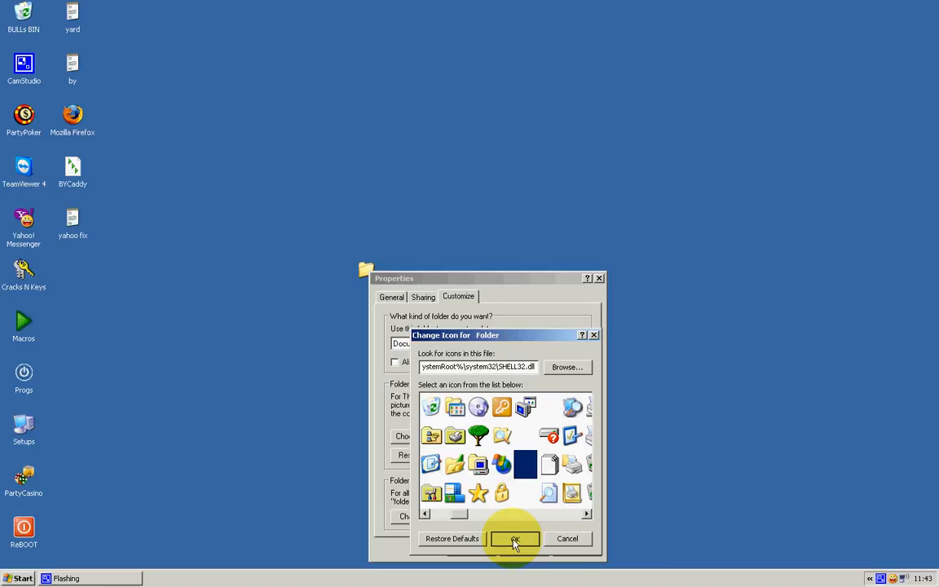
{"action": "left_click", "coordinate": [514, 538]}
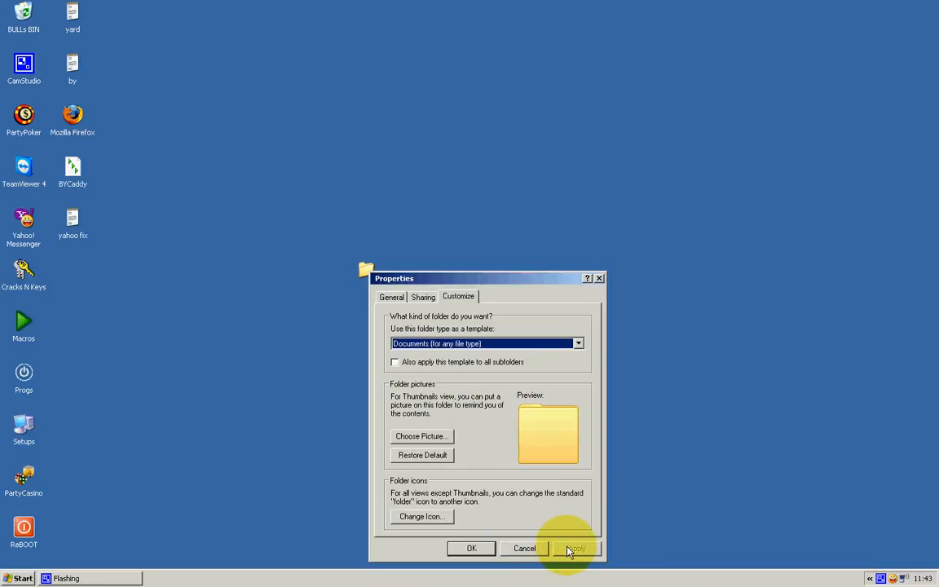
Step: Apply the blank icon and close Properties, leaving the folder invisible
{"action": "left_click", "coordinate": [576, 548]}
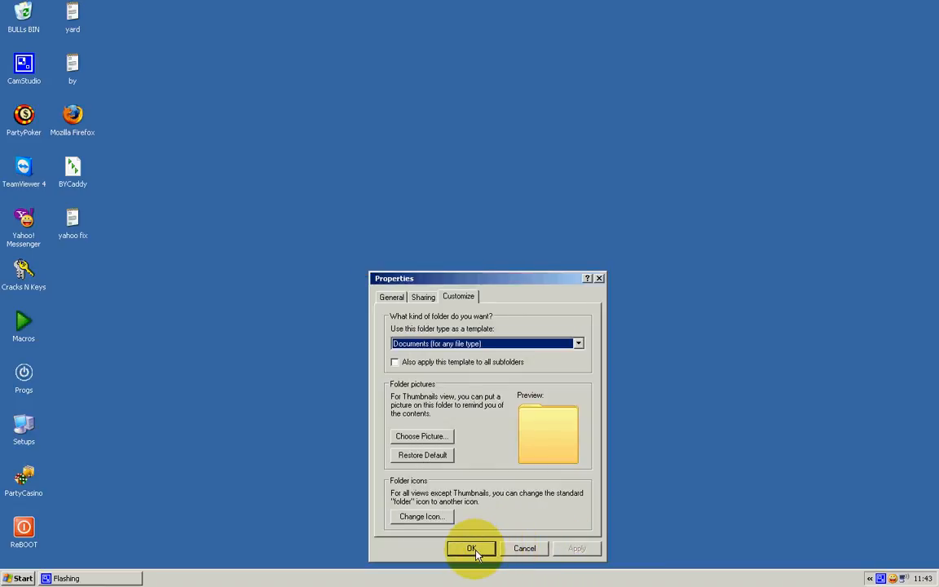
{"action": "left_click", "coordinate": [471, 548]}
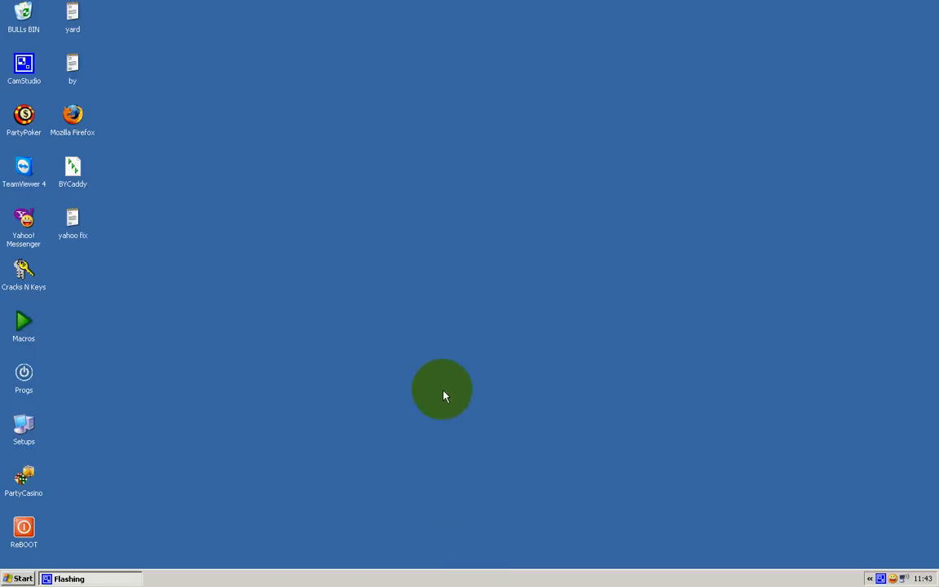
{"action": "mouse_move", "coordinate": [369, 269]}
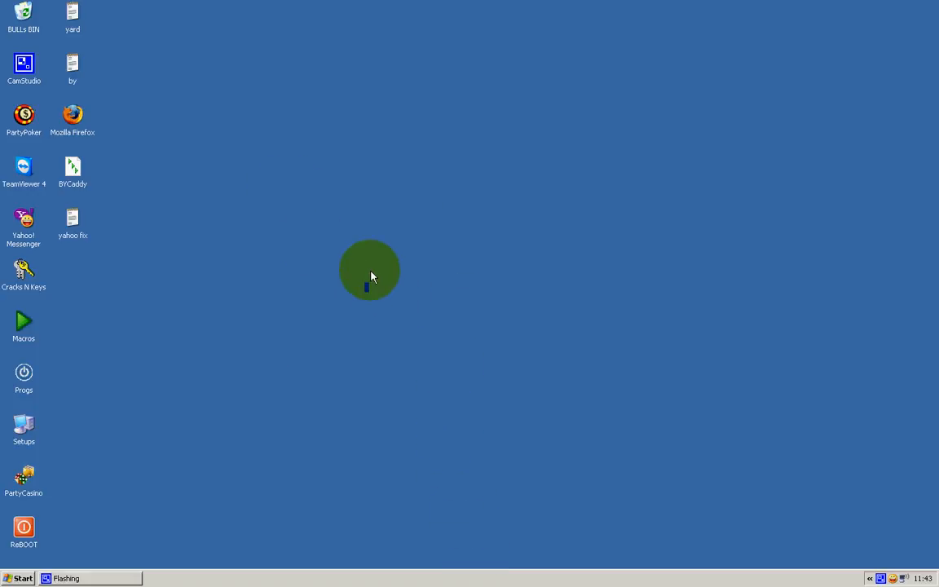